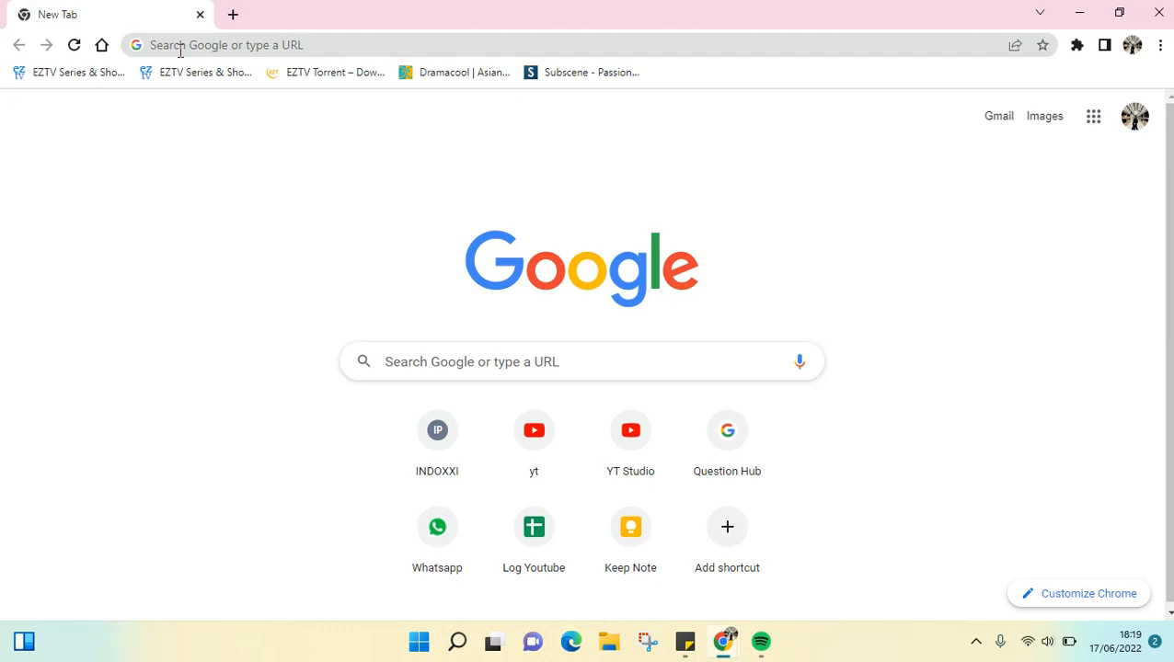
# Step: Load meet.google.com in Chrome from the address bar suggestion
pyautogui.click(368, 44)
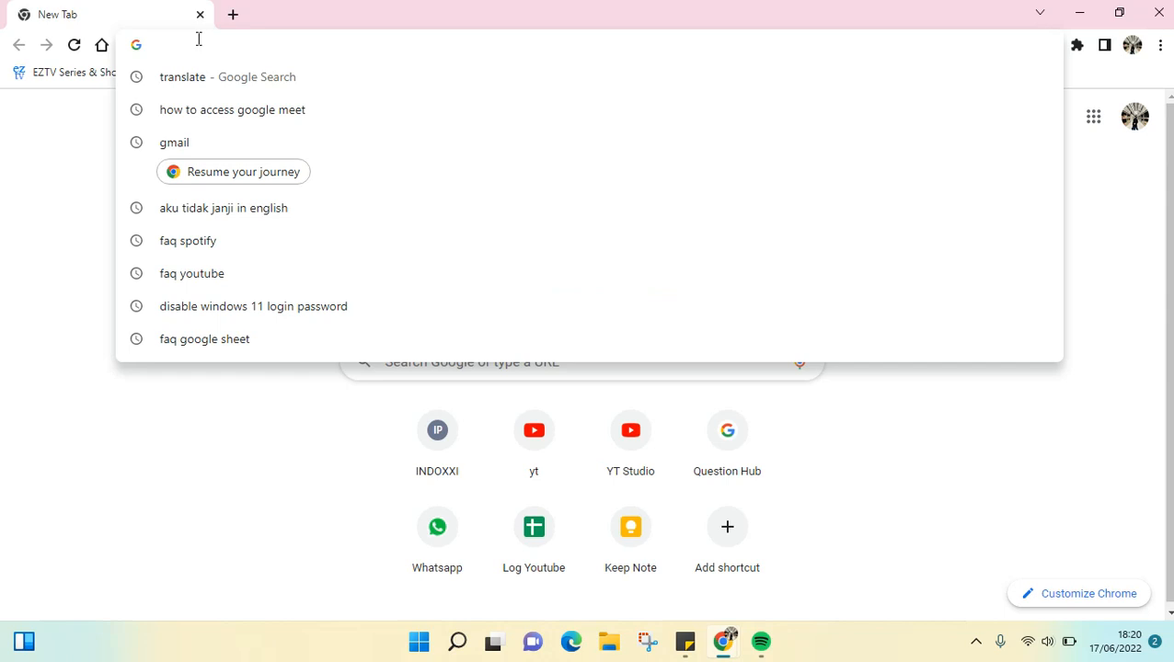
pyautogui.write('meet.google.com')
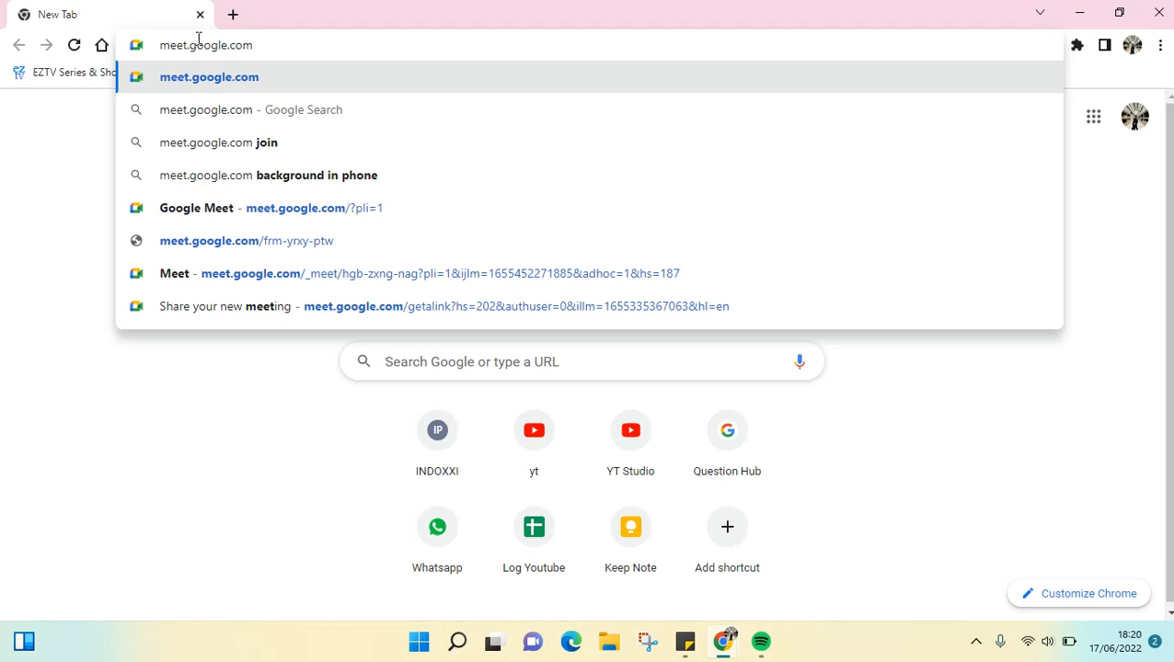
pyautogui.click(208, 77)
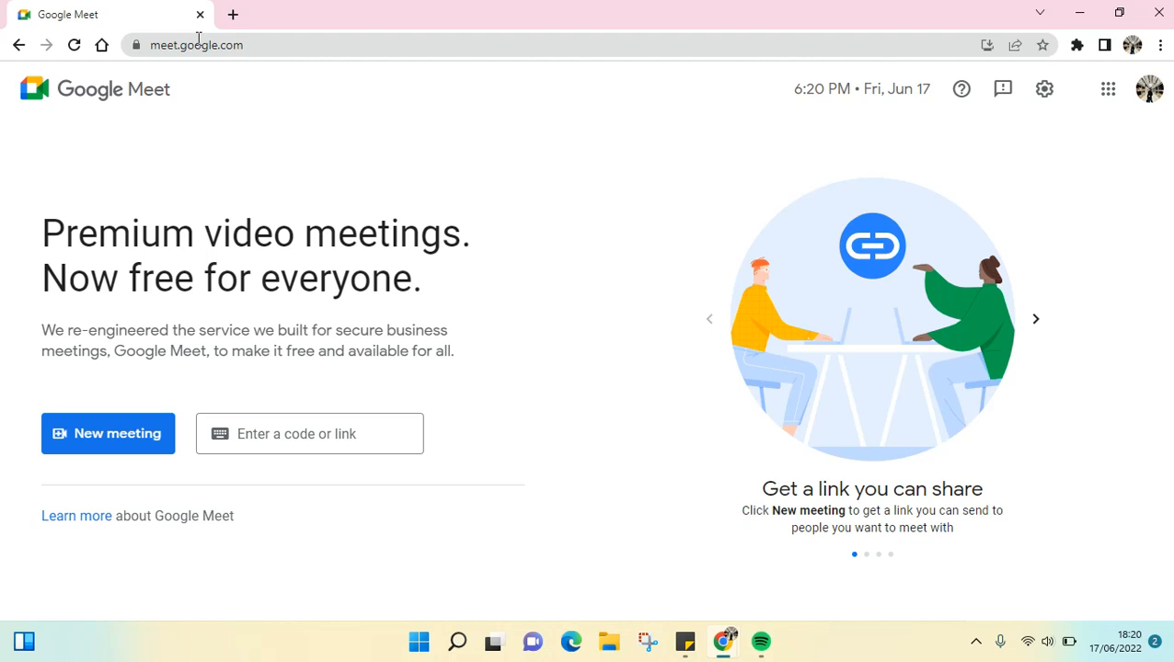
pyautogui.click(302, 433)
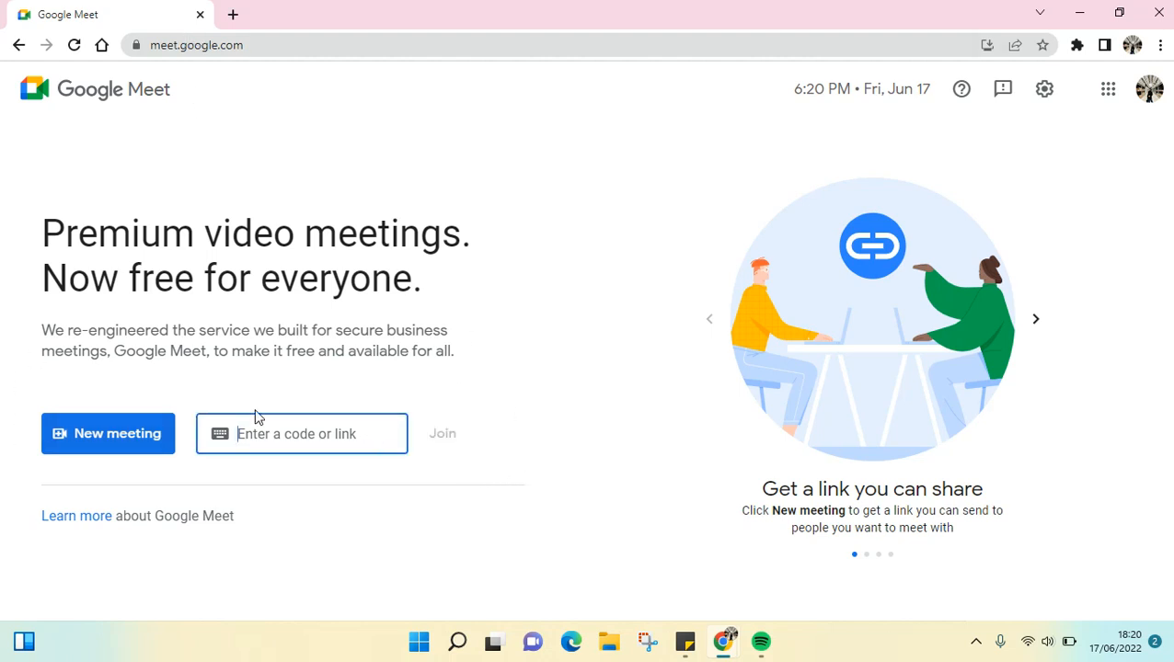
pyautogui.moveTo(152, 463)
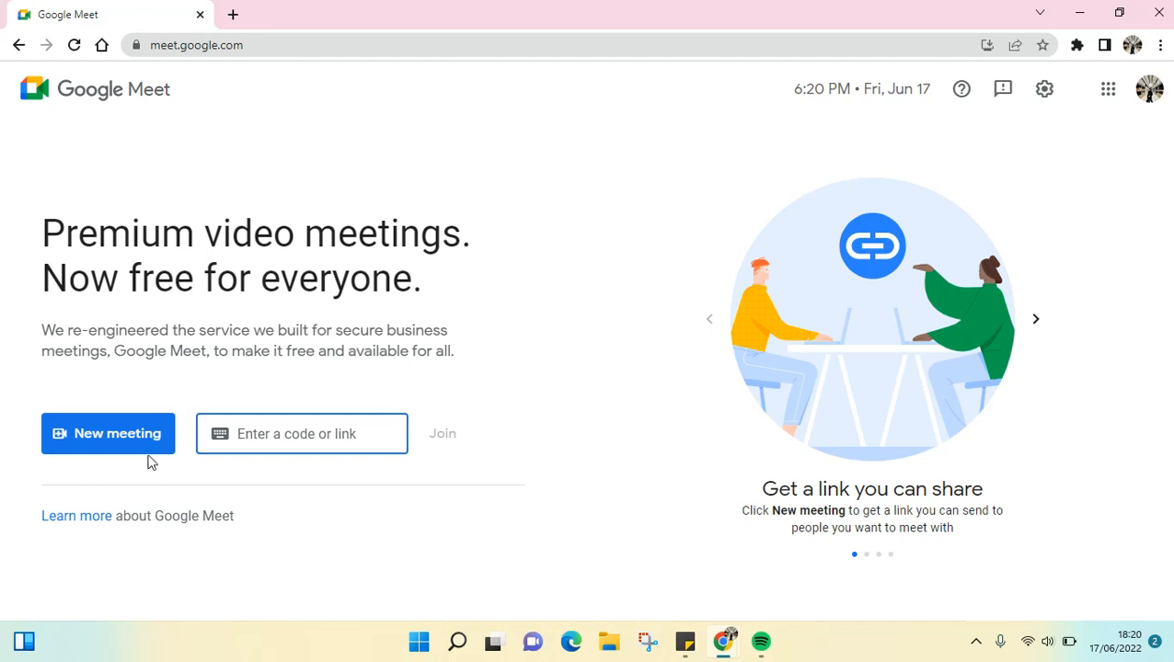
pyautogui.moveTo(125, 451)
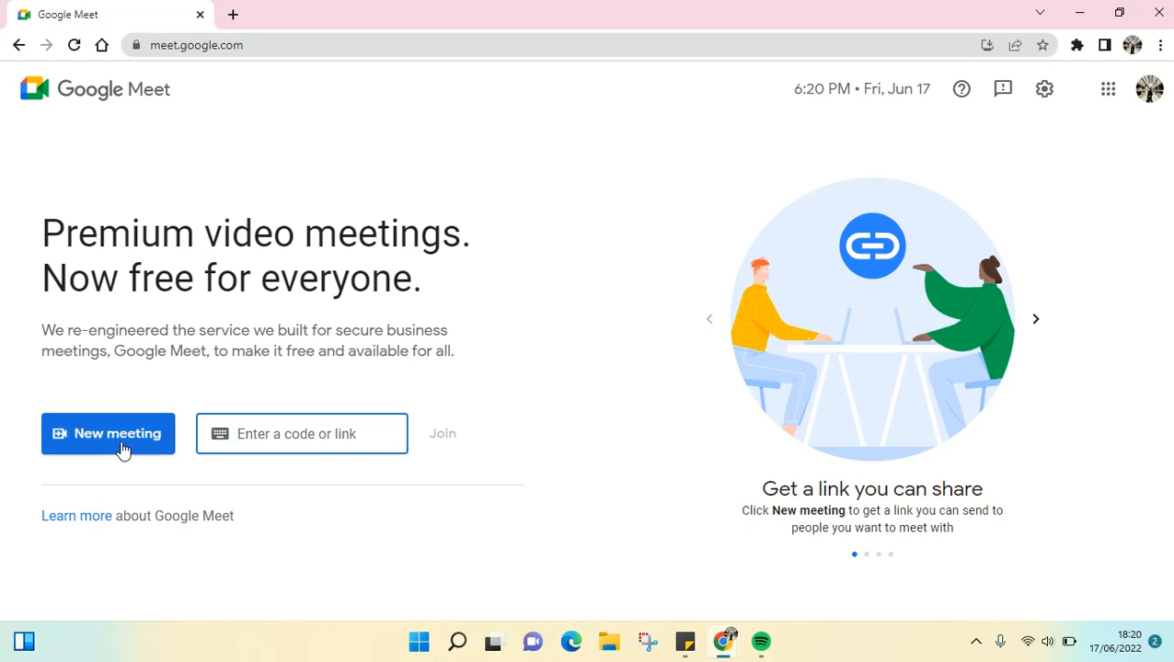
# Step: Choose 'Start an instant meeting' from the New meeting dropdown
pyautogui.click(108, 433)
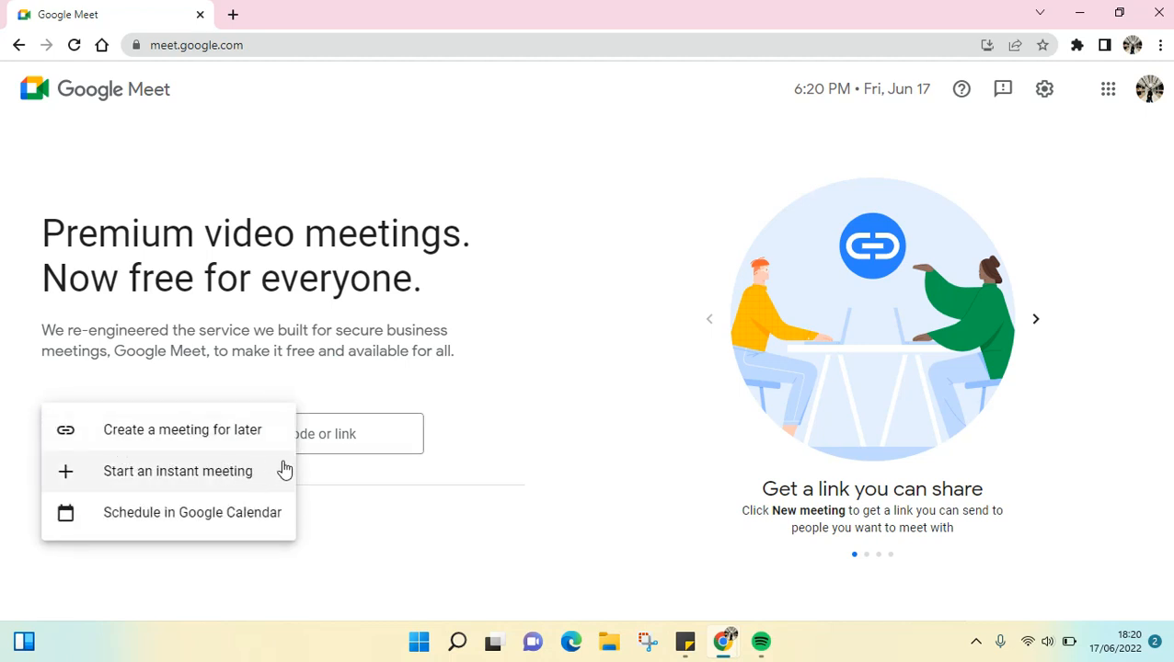
pyautogui.moveTo(36, 465)
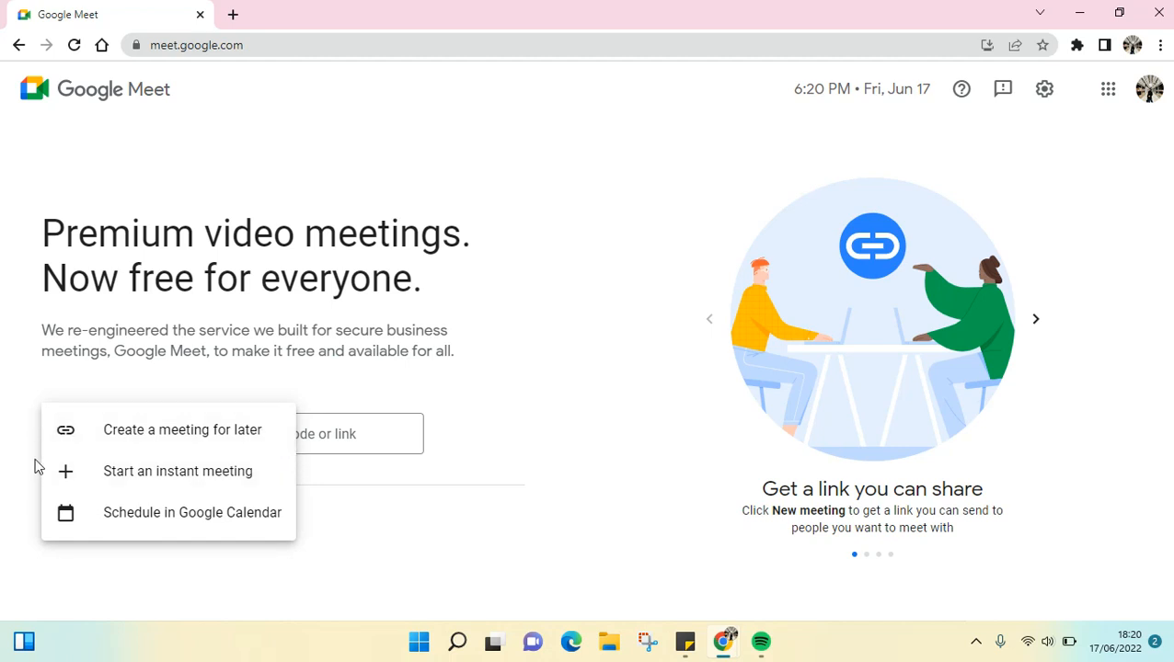
pyautogui.moveTo(183, 429)
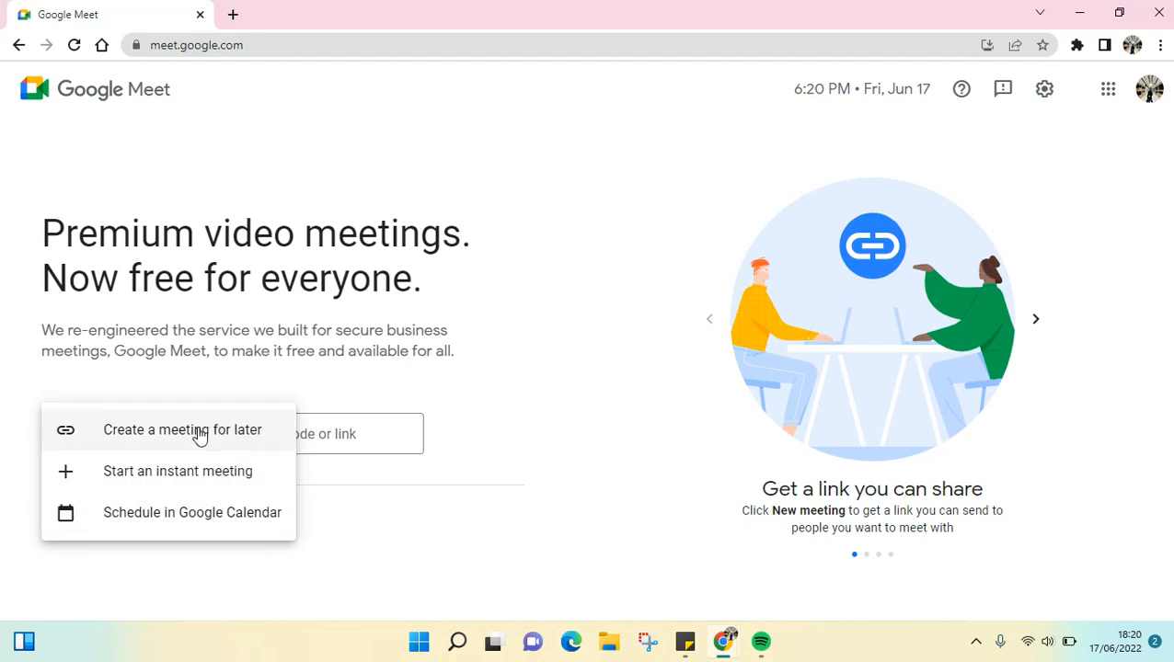
pyautogui.moveTo(69, 512)
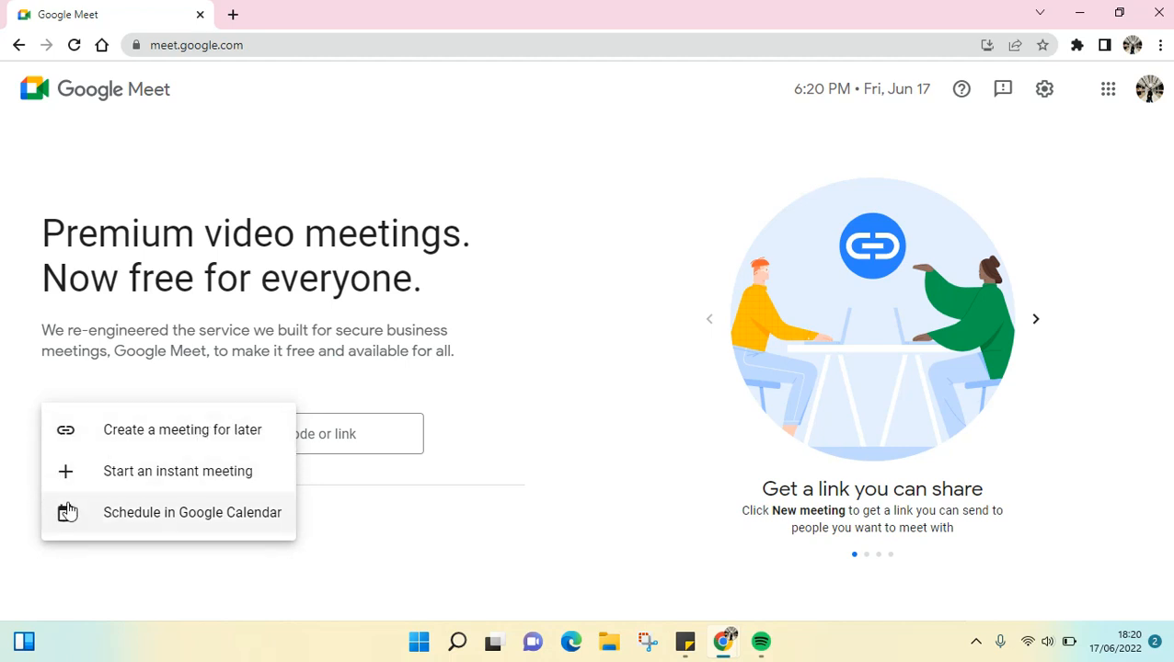
pyautogui.moveTo(168, 471)
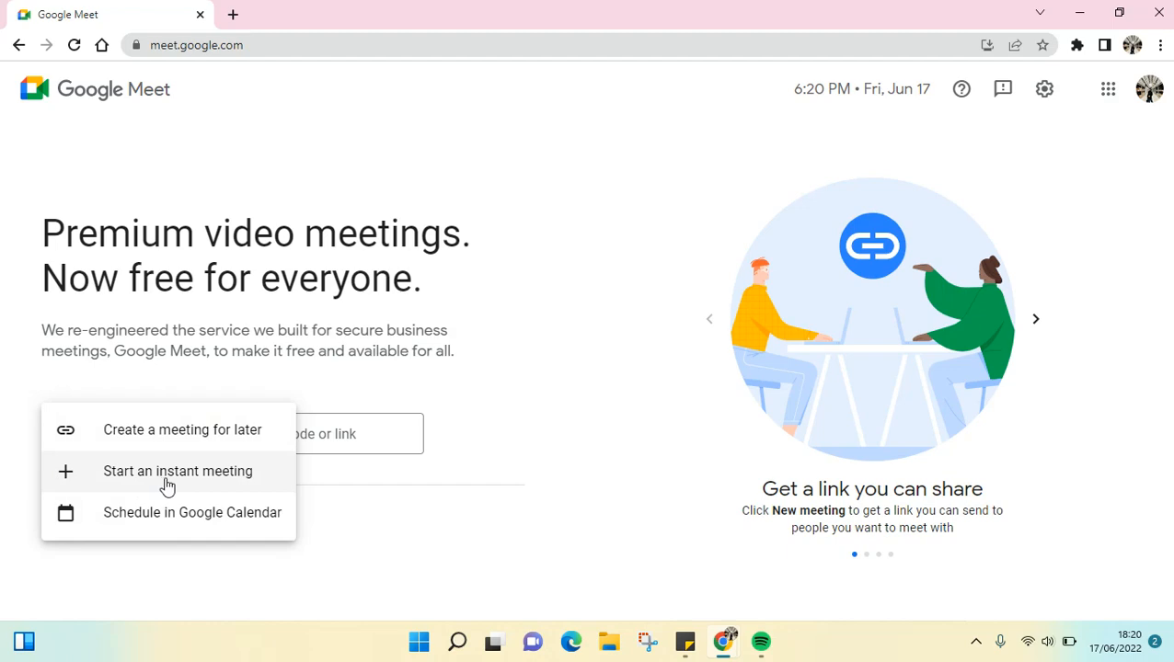
pyautogui.click(178, 471)
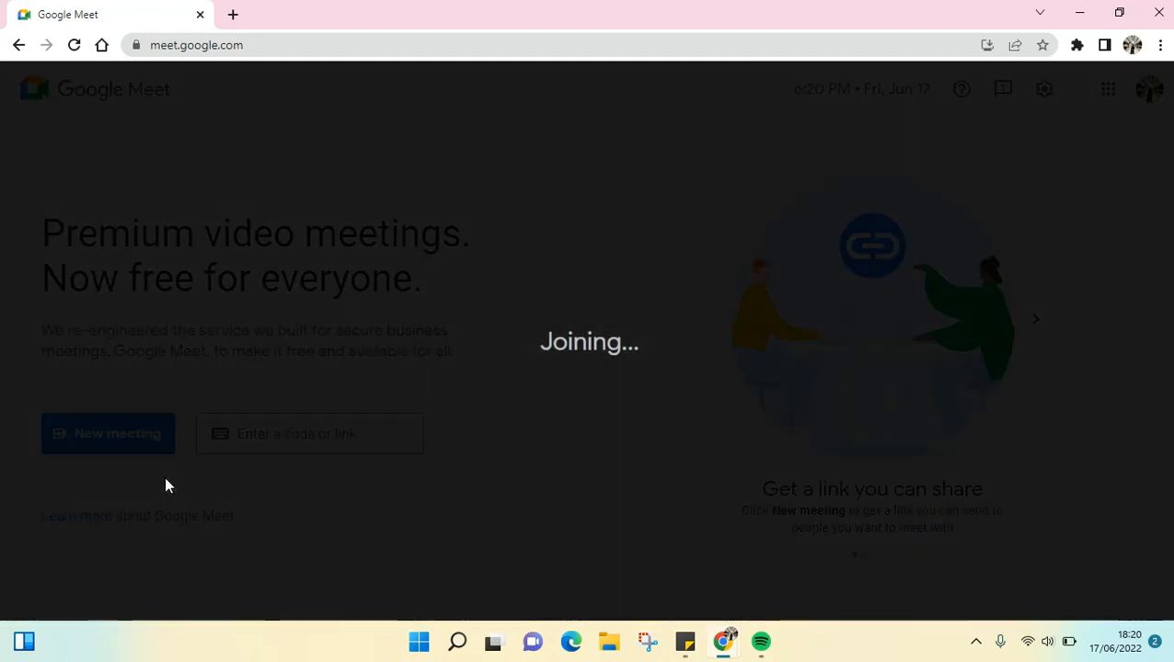
# Step: Enter the new meeting, then hang up with the red Leave call button
pyautogui.click(107, 433)
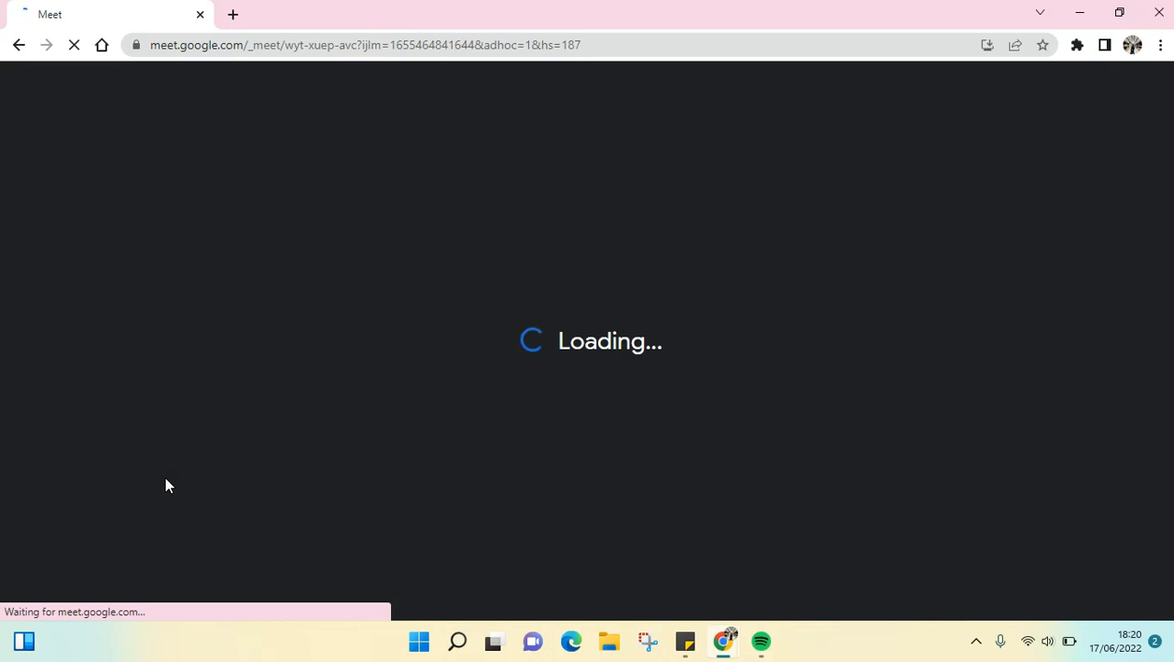
pyautogui.moveTo(177, 471)
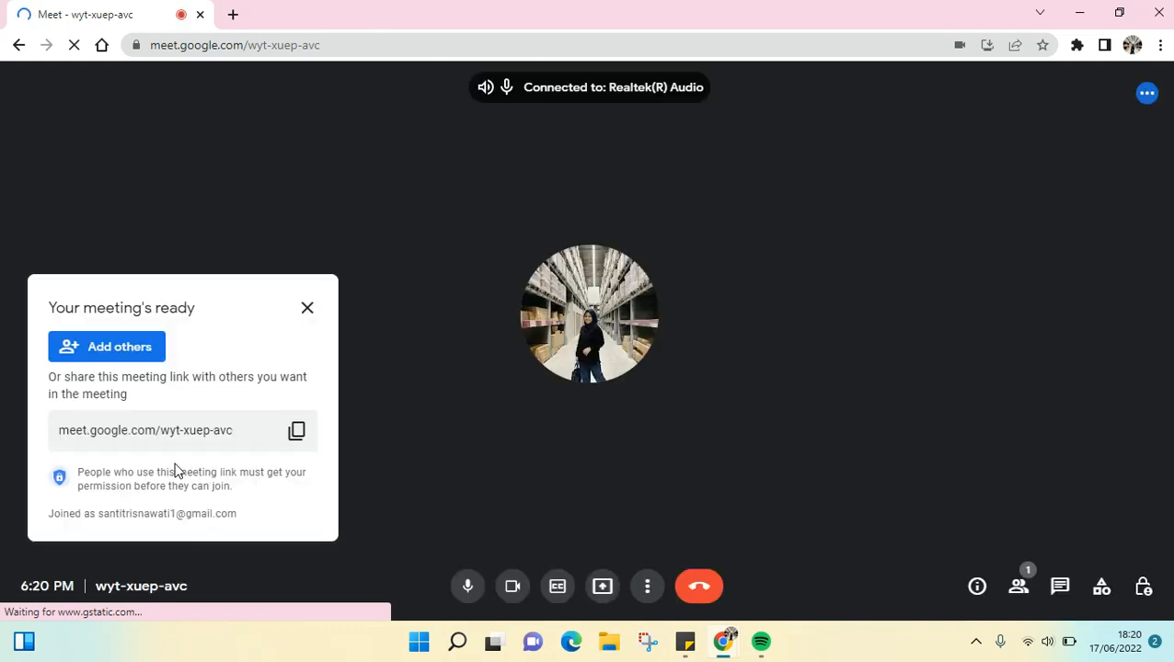
pyautogui.click(512, 586)
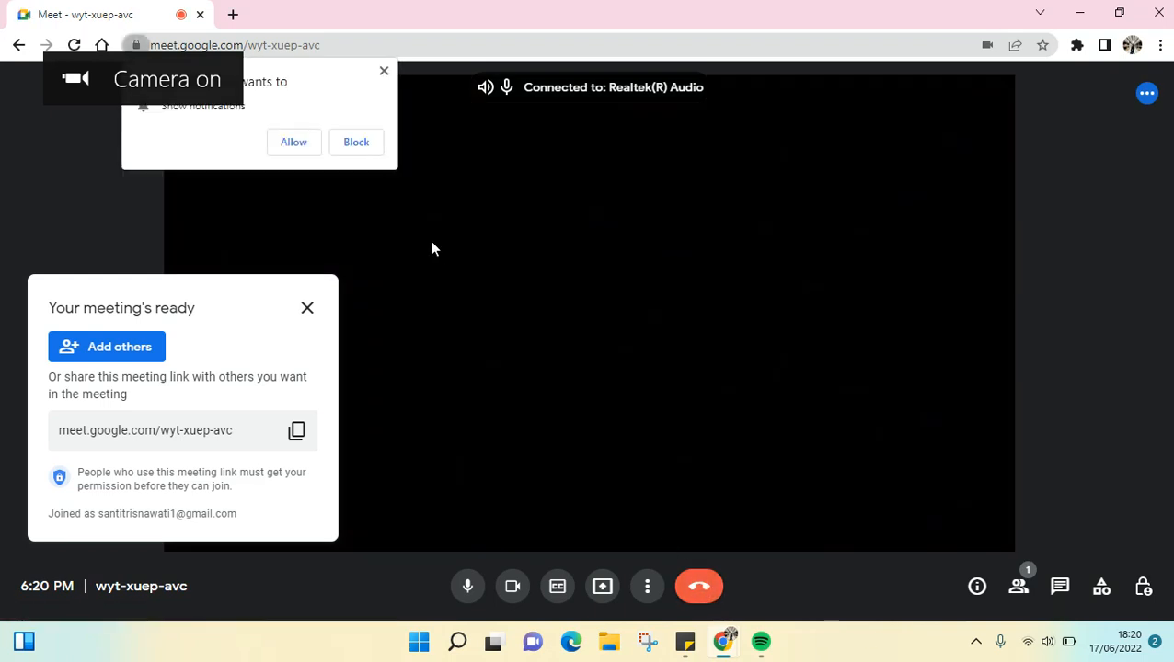
pyautogui.click(698, 586)
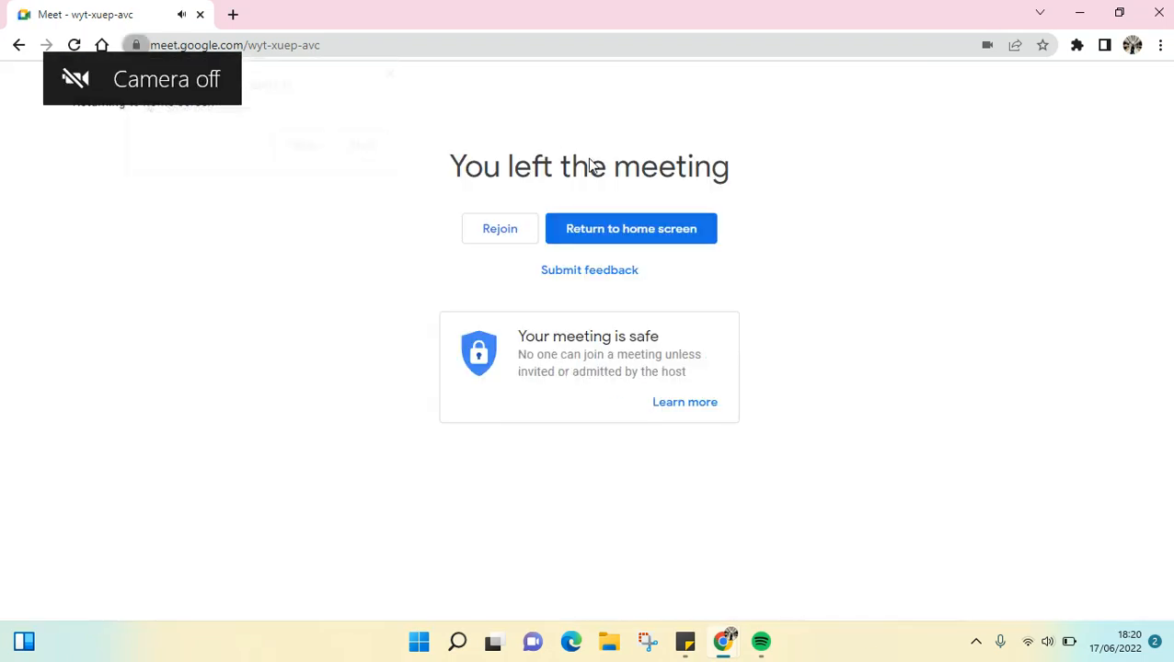